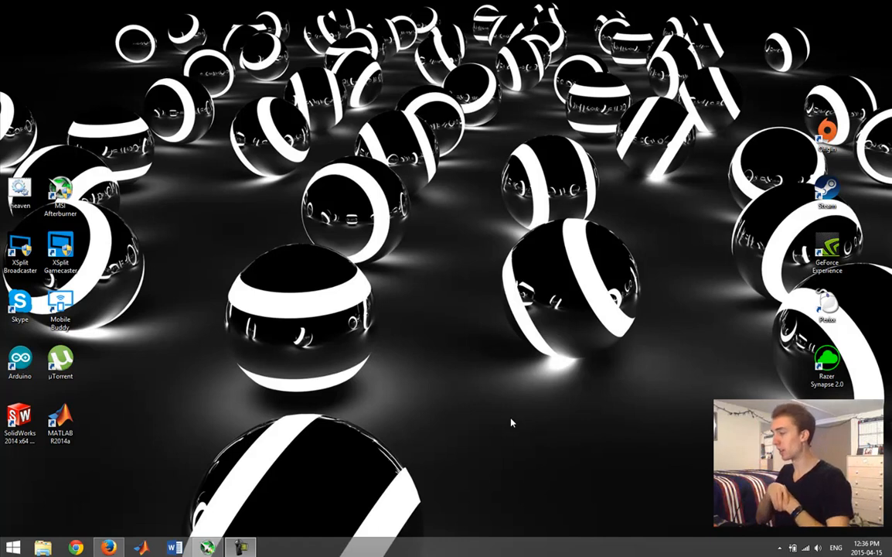
pyautogui.moveTo(176, 474)
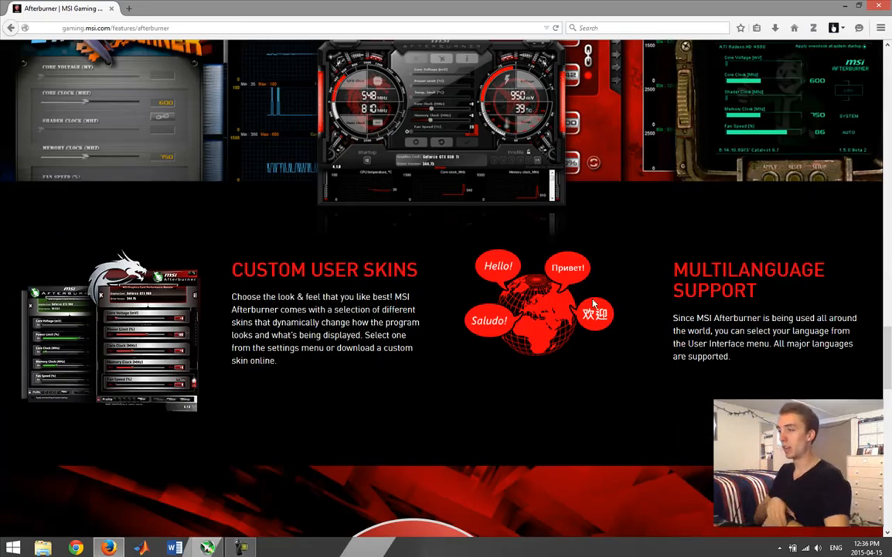
# Step: Browse down through the Afterburner Features page and return to the top for the Tutorials guide
pyautogui.scroll(-3)
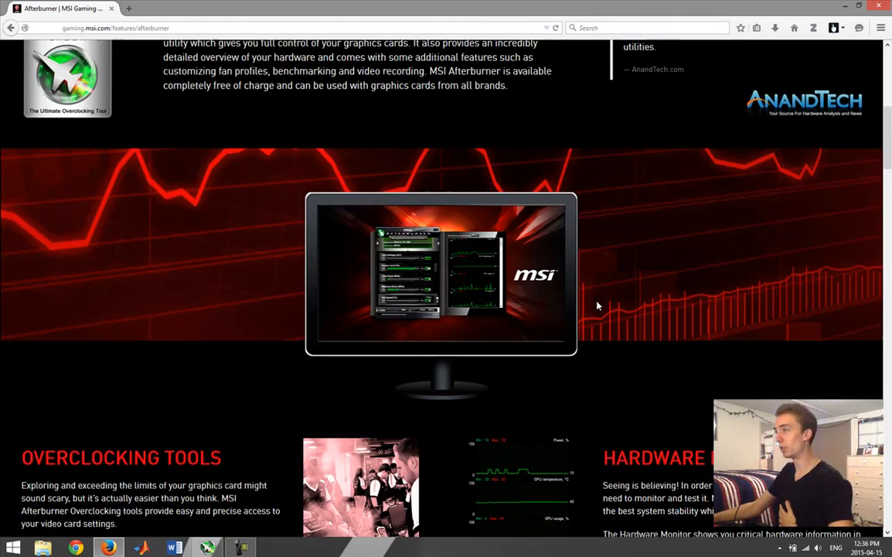
pyautogui.scroll(3)
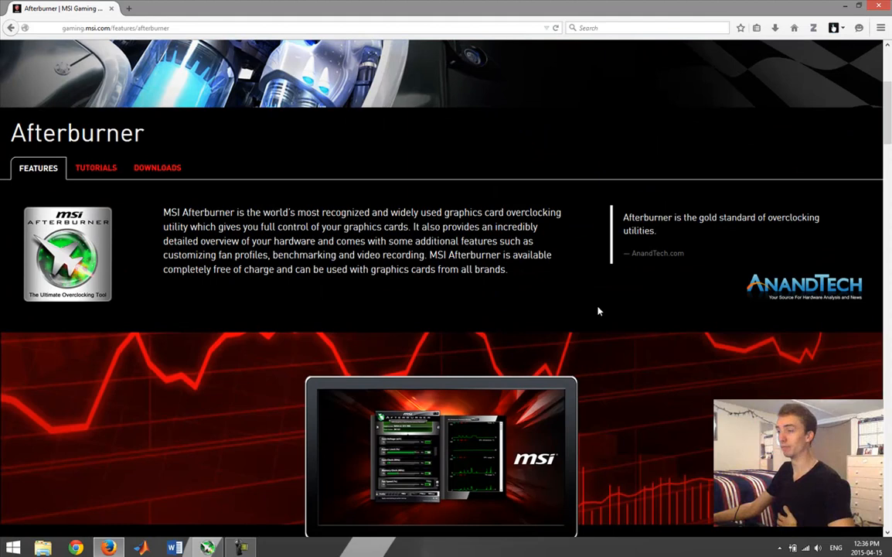
pyautogui.scroll(-3)
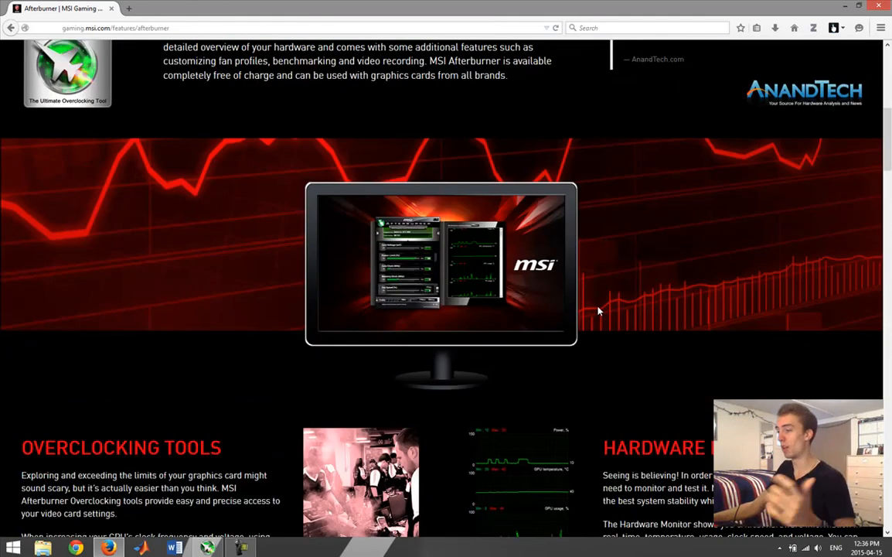
pyautogui.scroll(-3)
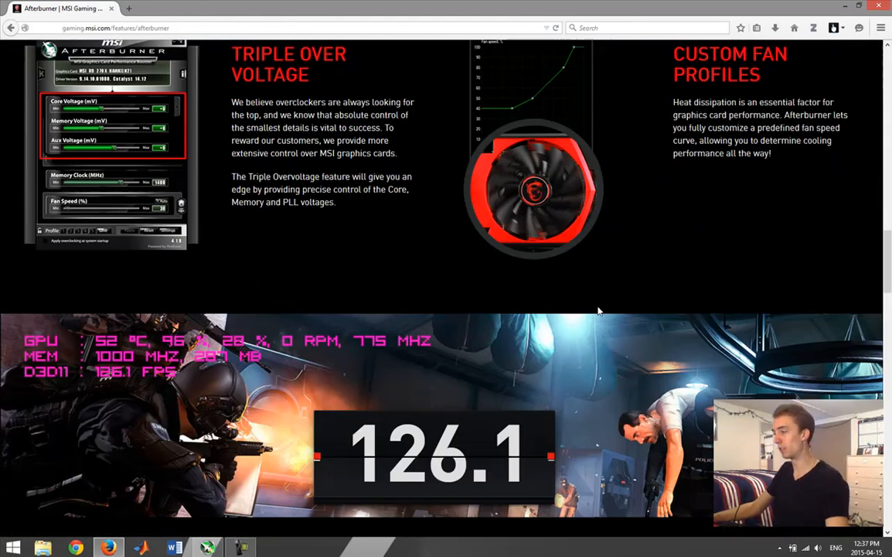
pyautogui.scroll(-3)
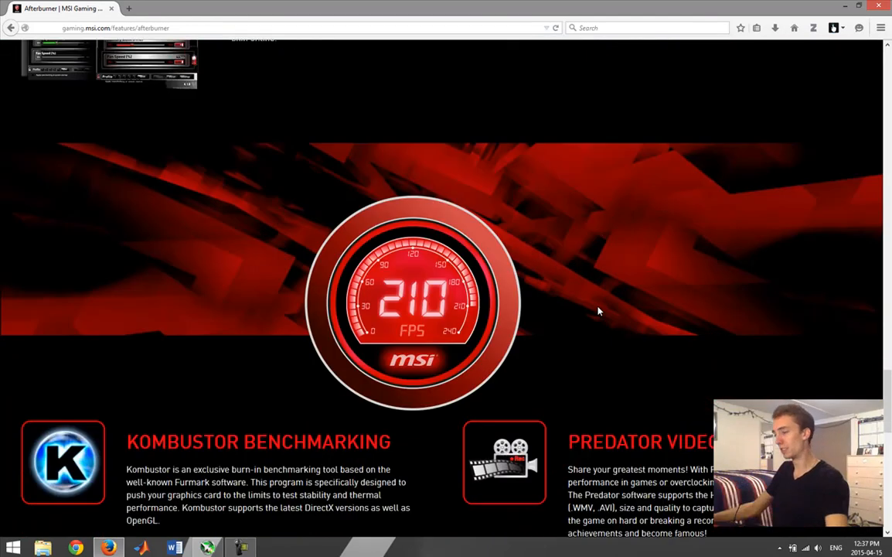
pyautogui.scroll(-3)
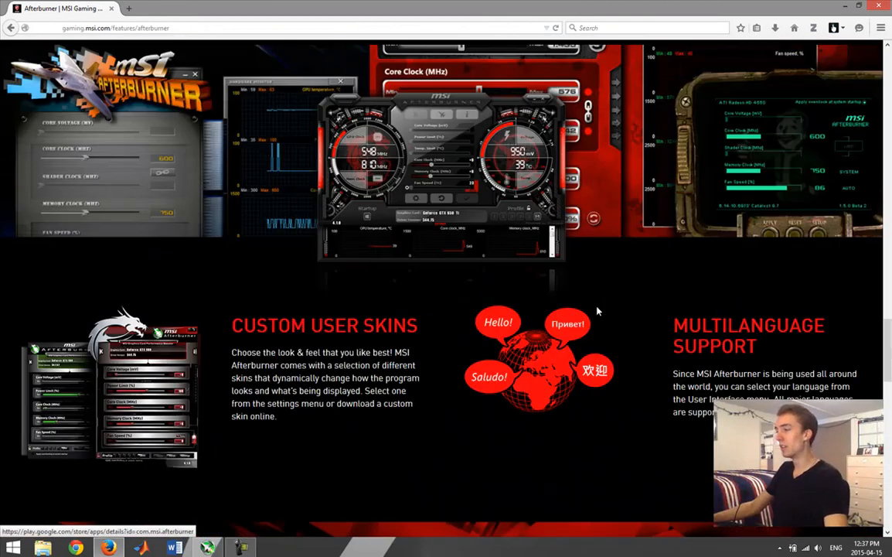
pyautogui.scroll(3)
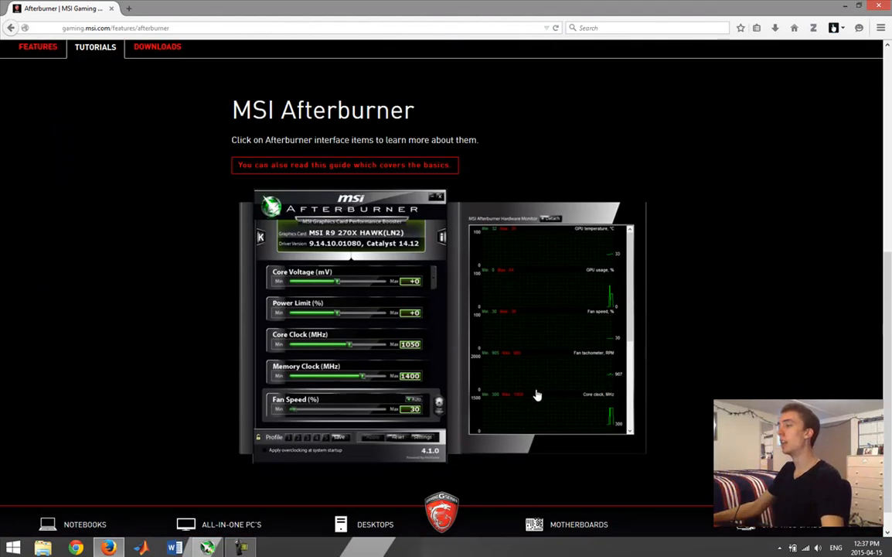
pyautogui.scroll(3)
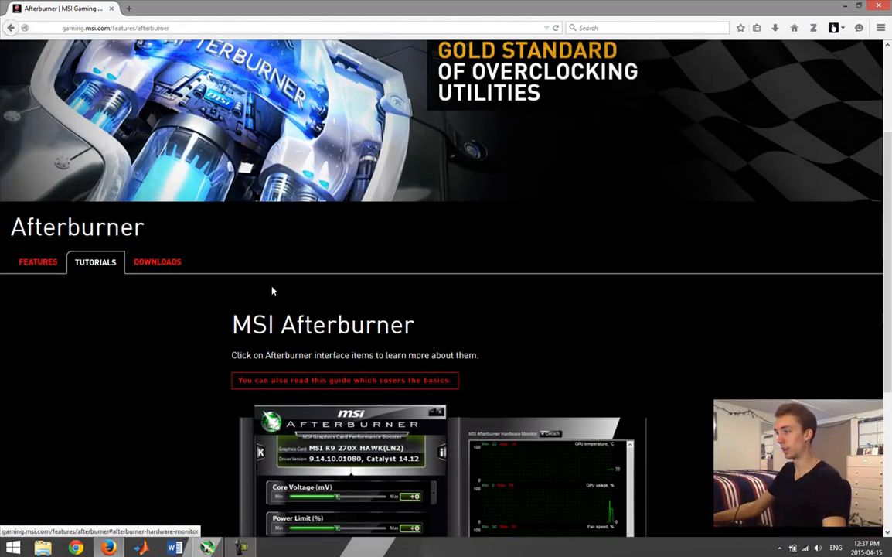
# Step: Review the Downloads listing: Afterburner, Kombustor, Android, iOS and Remote Server
pyautogui.click(156, 262)
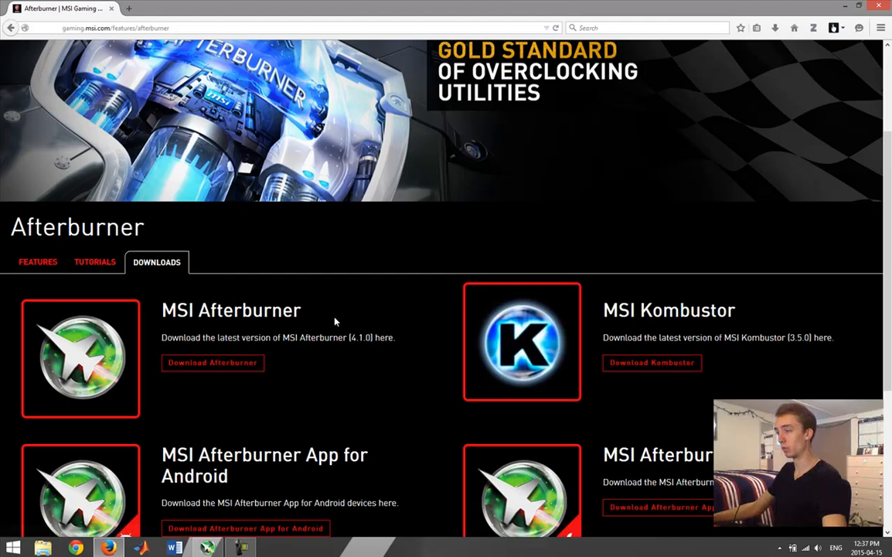
pyautogui.scroll(-3)
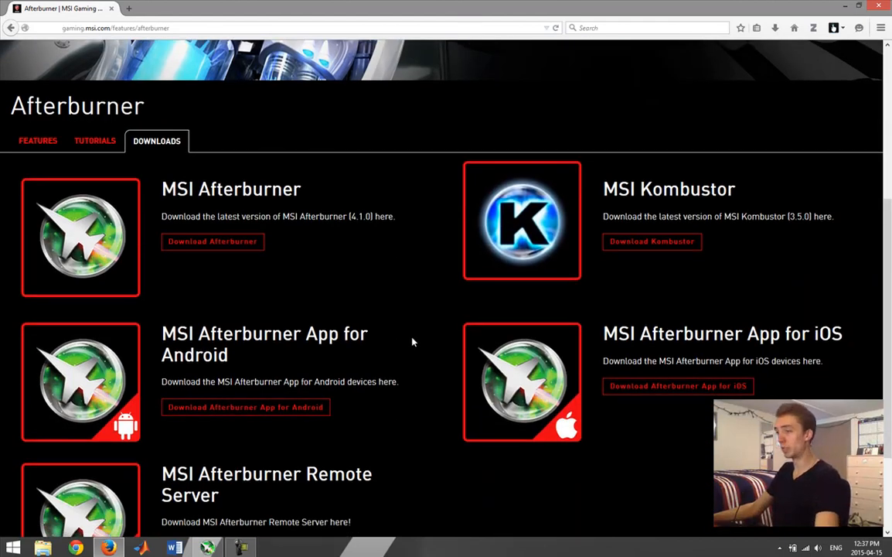
pyautogui.moveTo(142, 291)
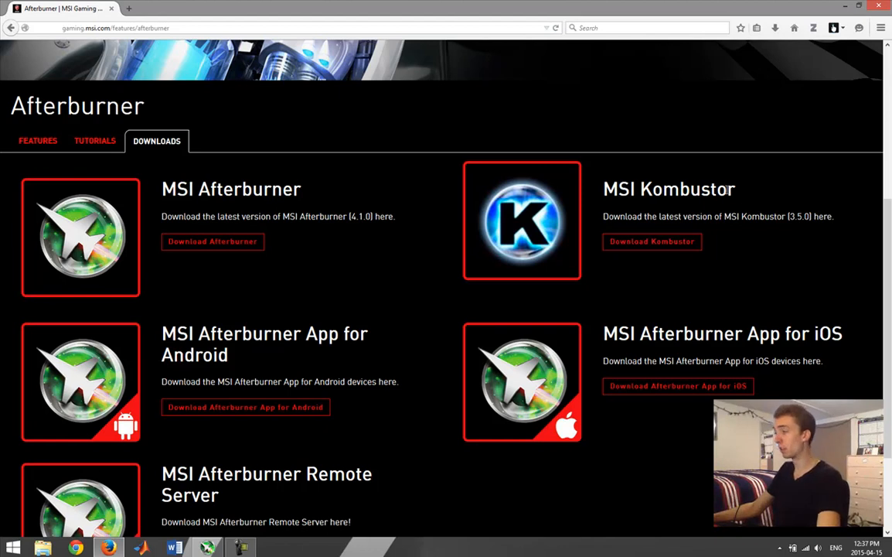
pyautogui.scroll(-3)
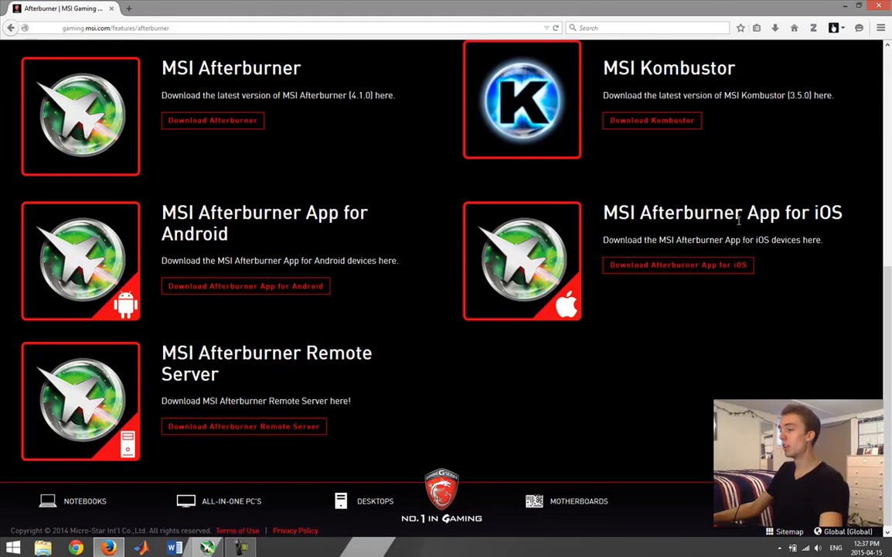
pyautogui.moveTo(151, 303)
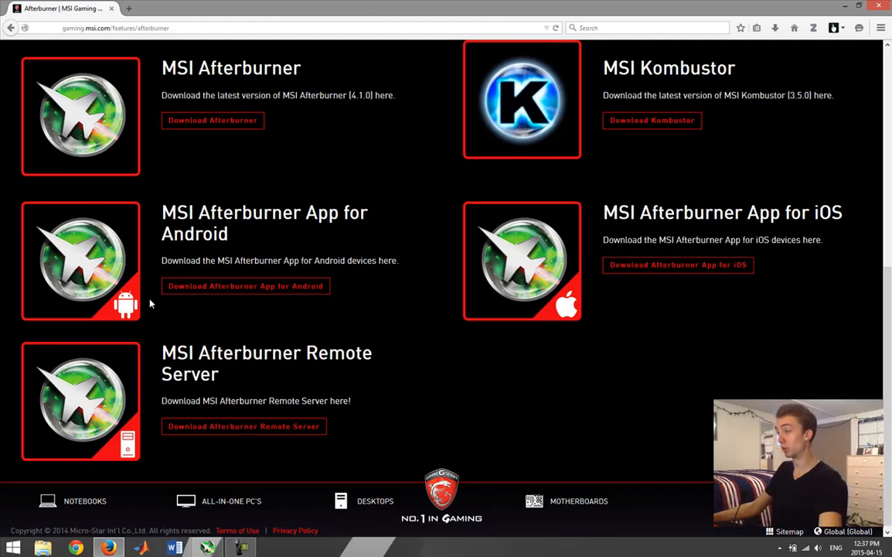
pyautogui.moveTo(385, 327)
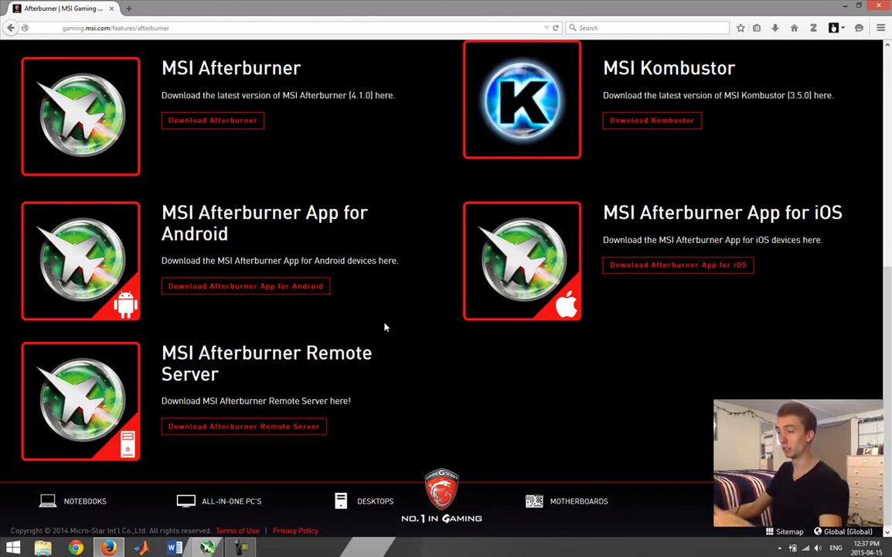
pyautogui.moveTo(400, 317)
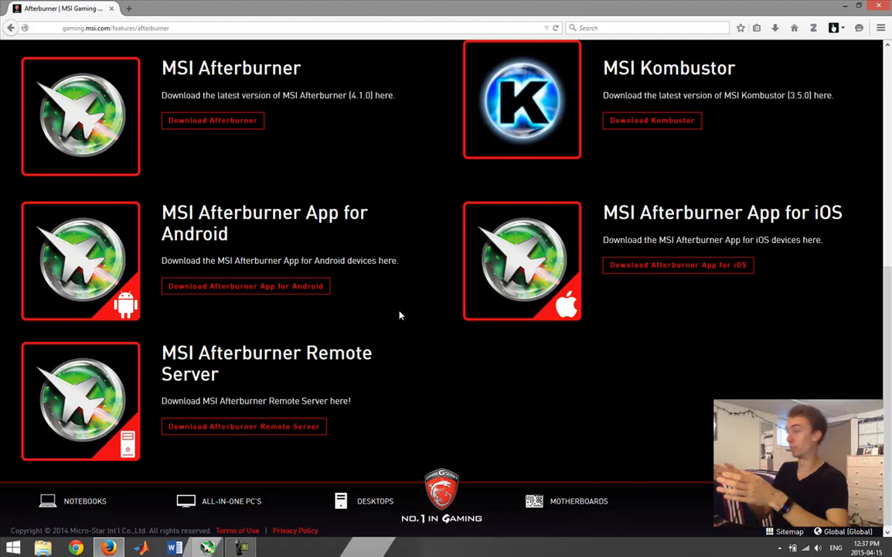
pyautogui.moveTo(324, 126)
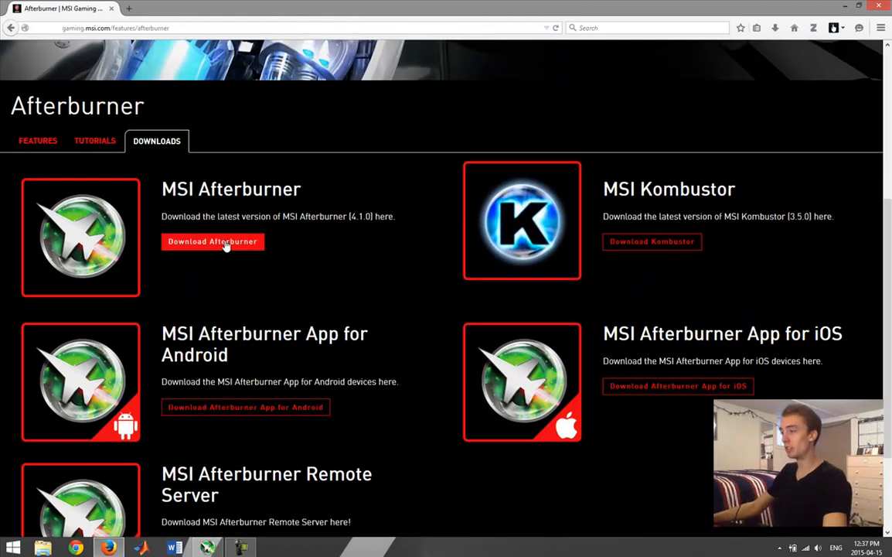
pyautogui.moveTo(652, 241)
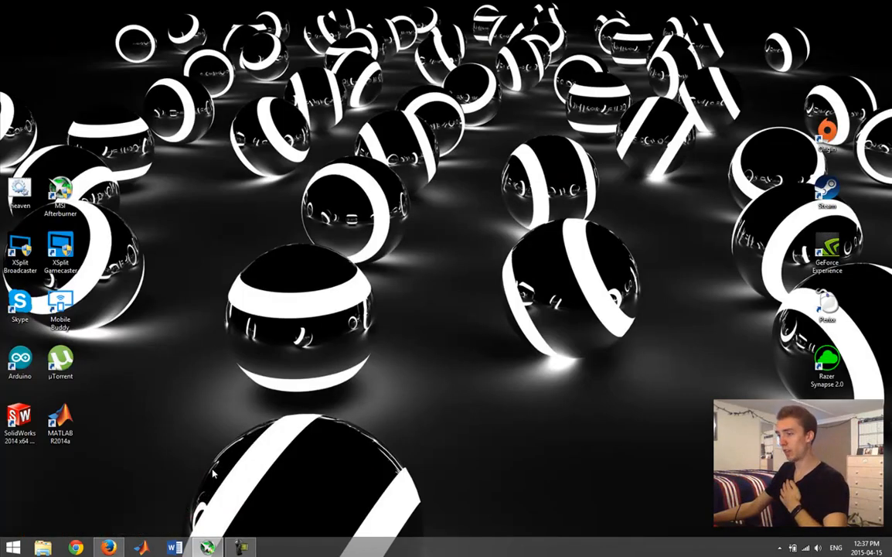
pyautogui.doubleClick(61, 189)
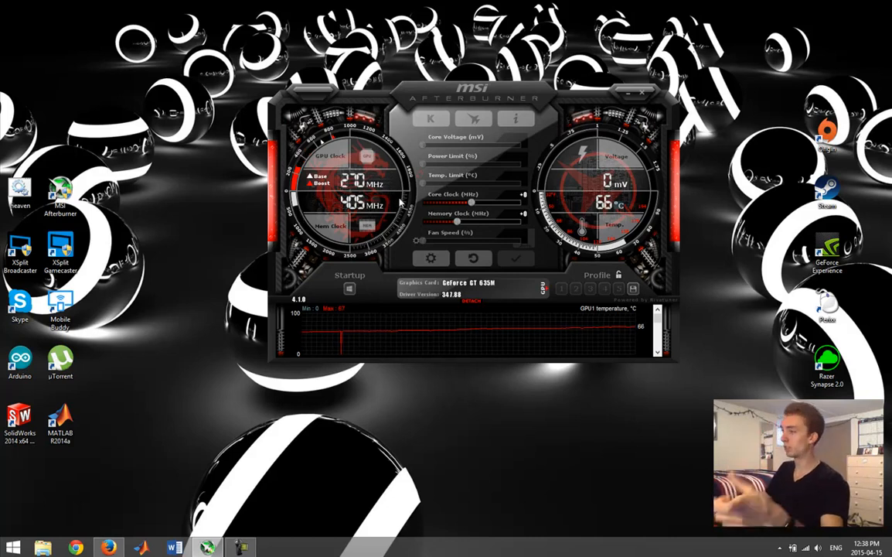
pyautogui.moveTo(510, 328)
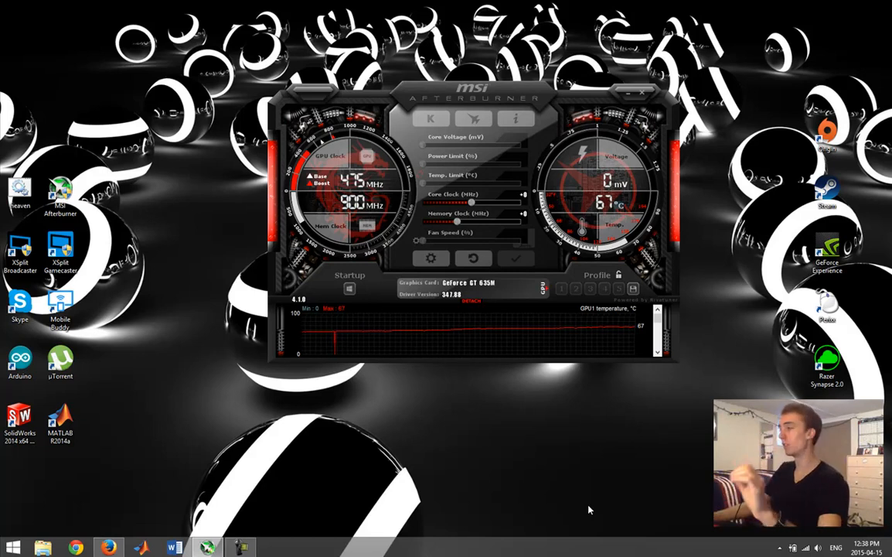
pyautogui.moveTo(616, 493)
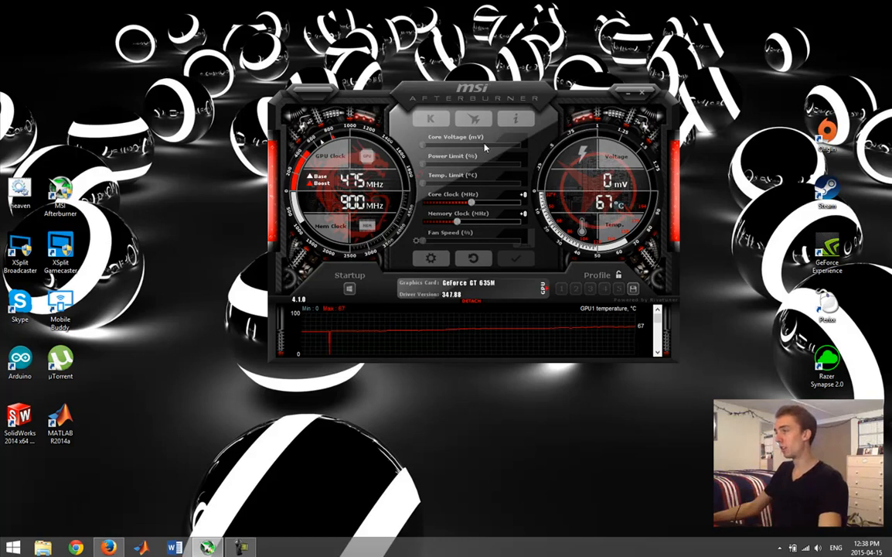
pyautogui.moveTo(497, 145)
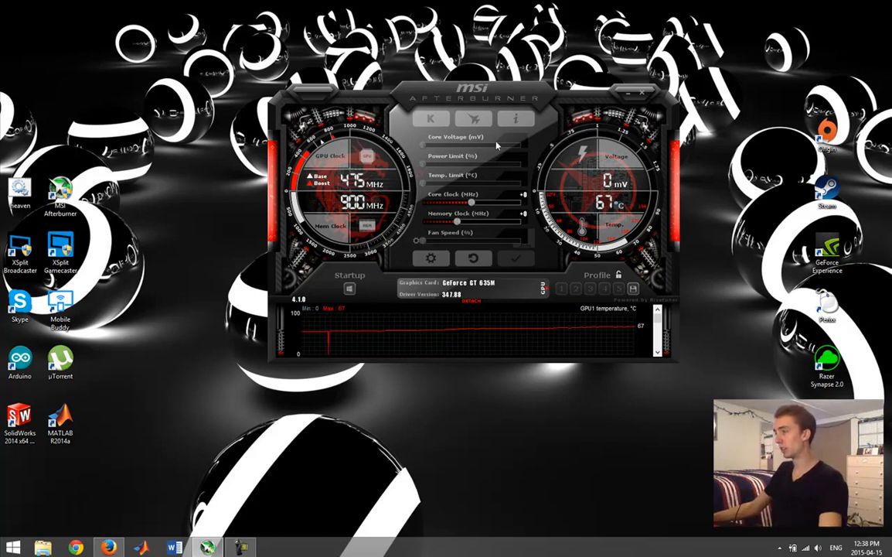
pyautogui.moveTo(482, 143)
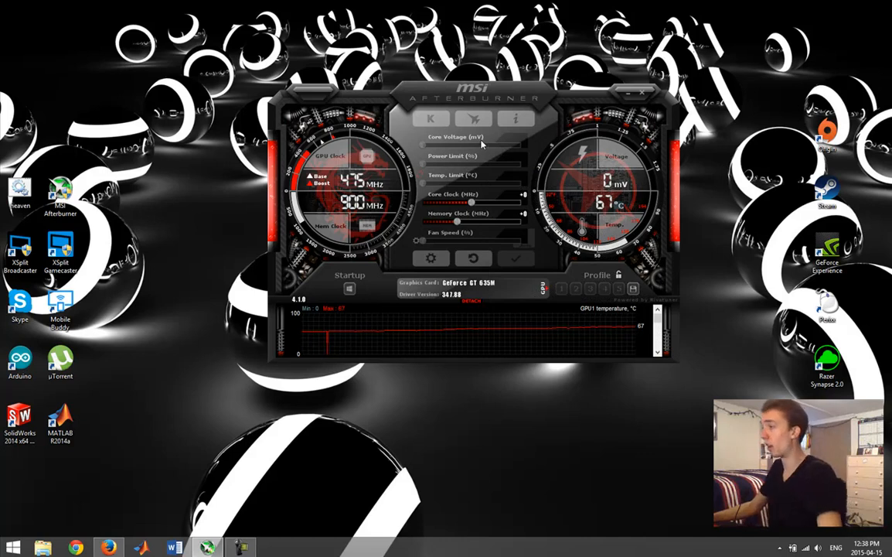
pyautogui.moveTo(515, 179)
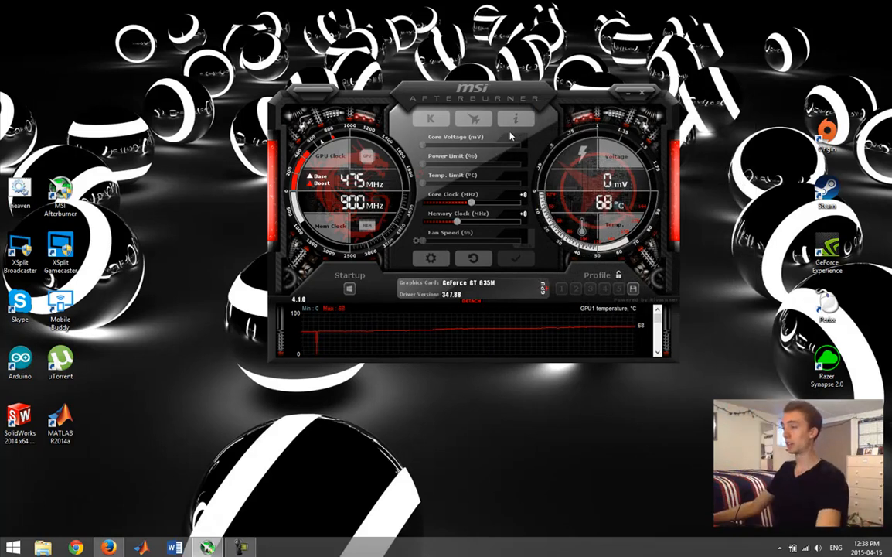
pyautogui.moveTo(142, 220)
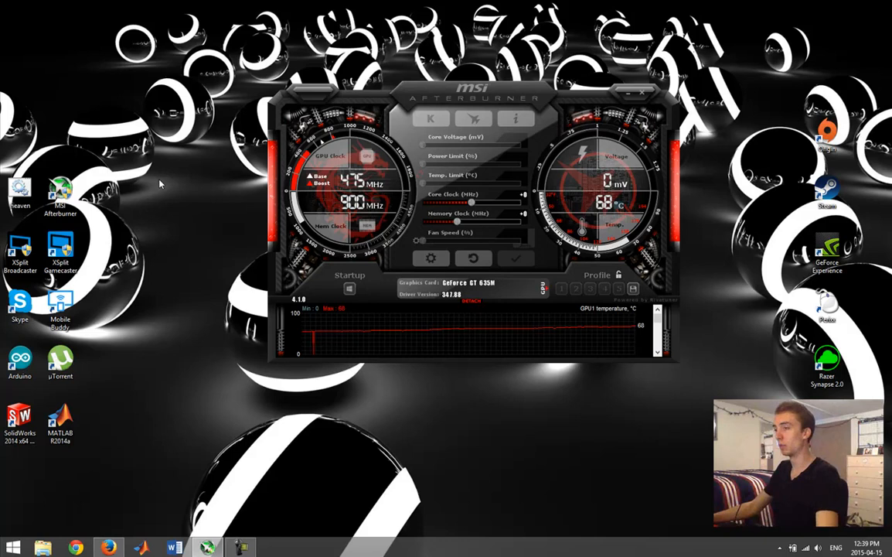
pyautogui.click(19, 191)
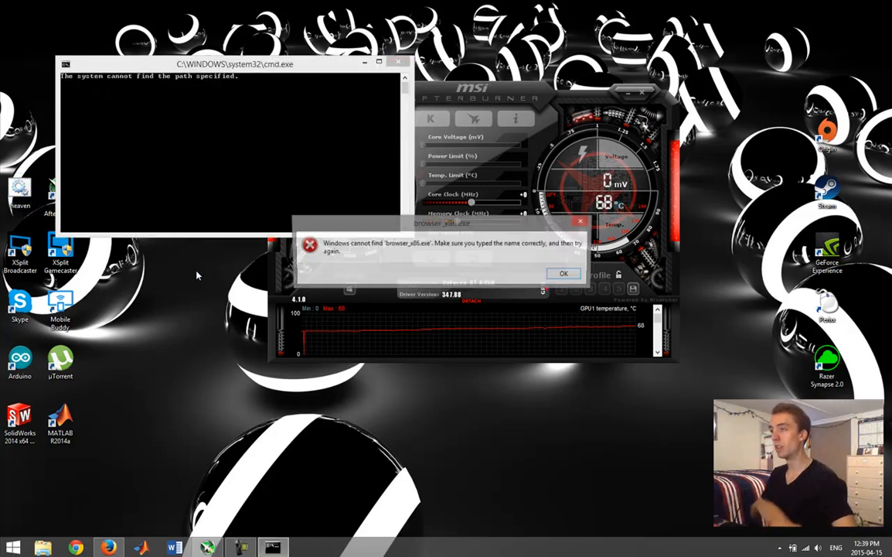
pyautogui.click(563, 272)
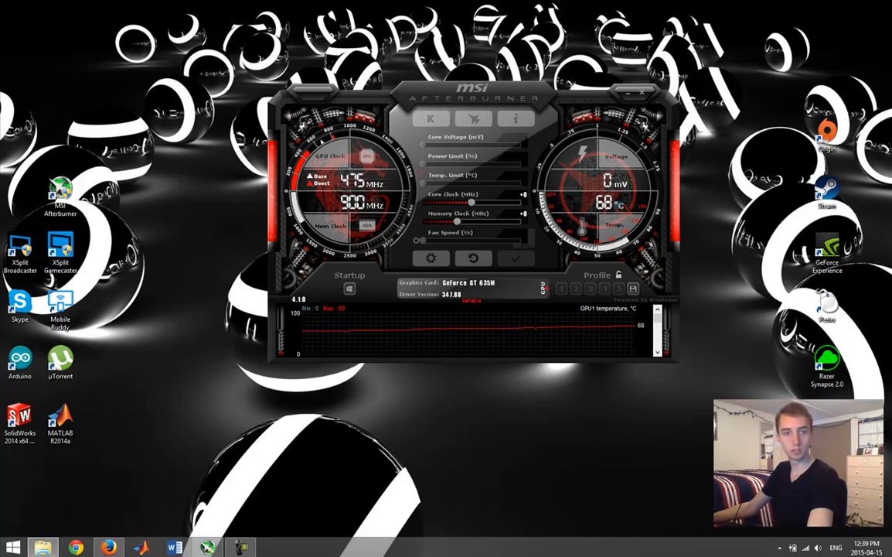
# Step: Search the Start screen for 'kom' to find and launch MSI Kombustor
pyautogui.click(272, 548)
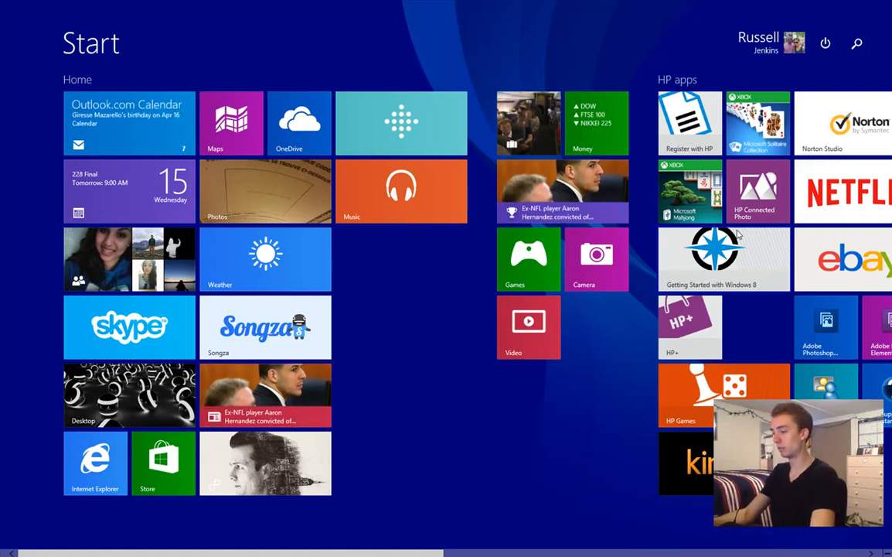
pyautogui.write('kom')
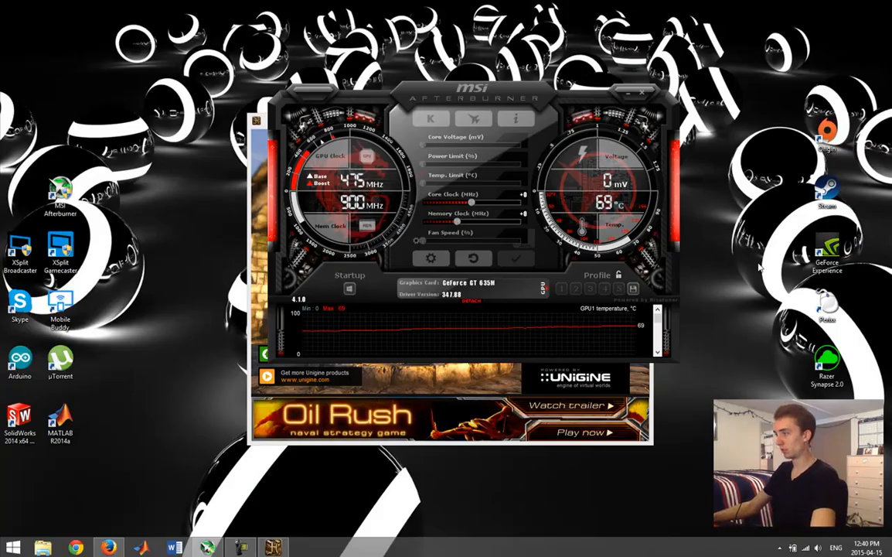
pyautogui.moveTo(634, 207)
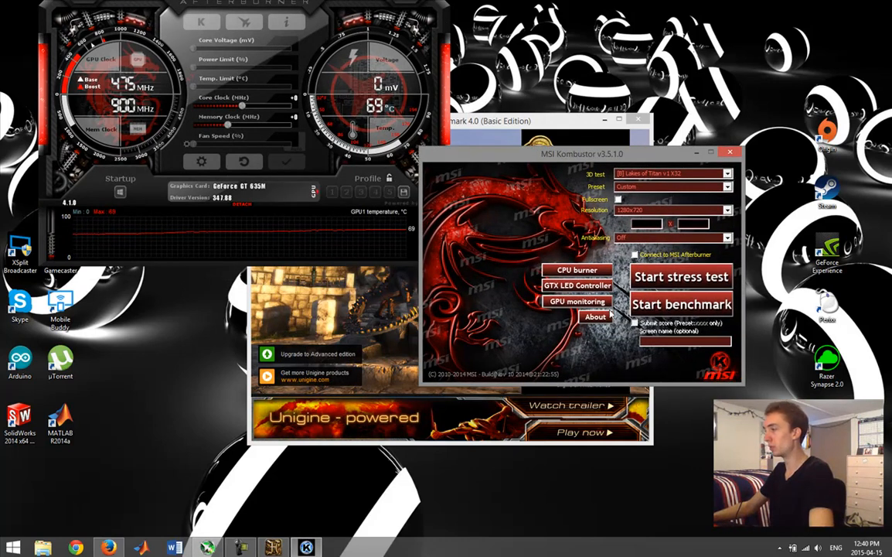
# Step: Check the GPU Shark monitoring readings from Kombustor, then dismiss the window
pyautogui.click(578, 301)
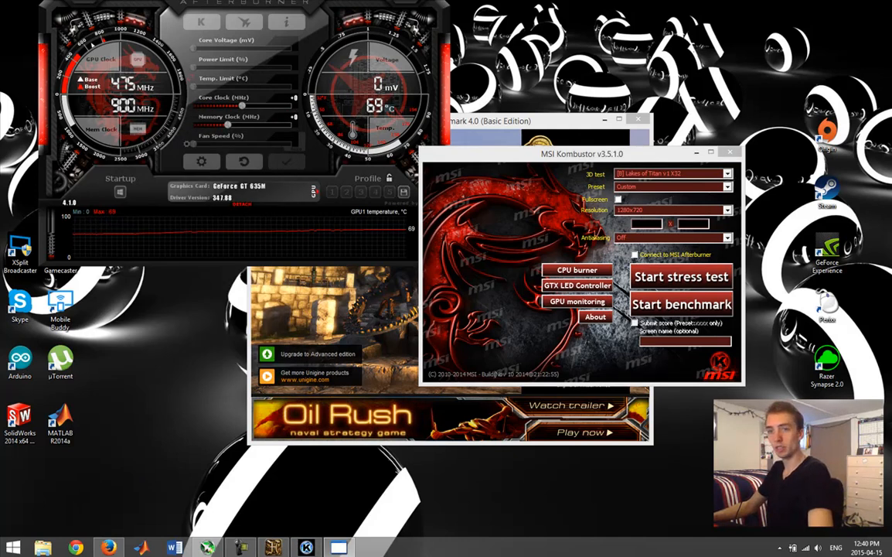
pyautogui.click(577, 300)
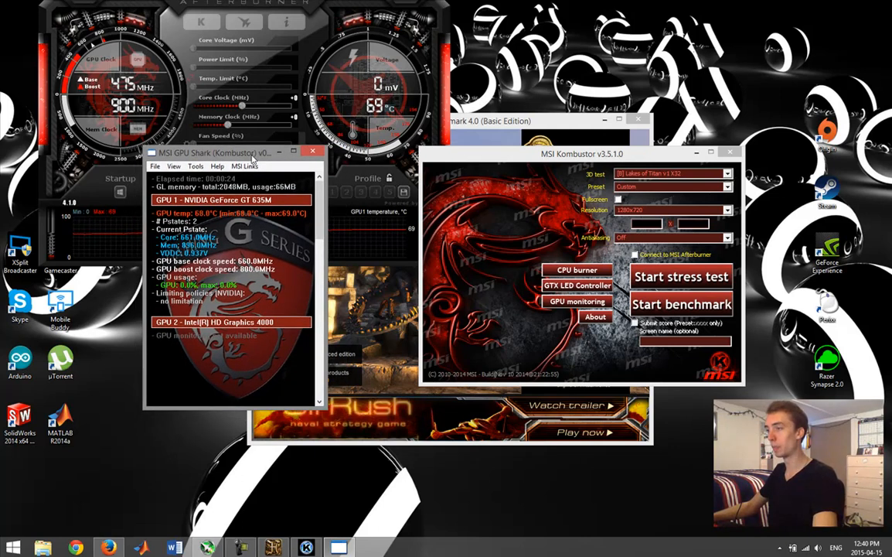
pyautogui.click(313, 152)
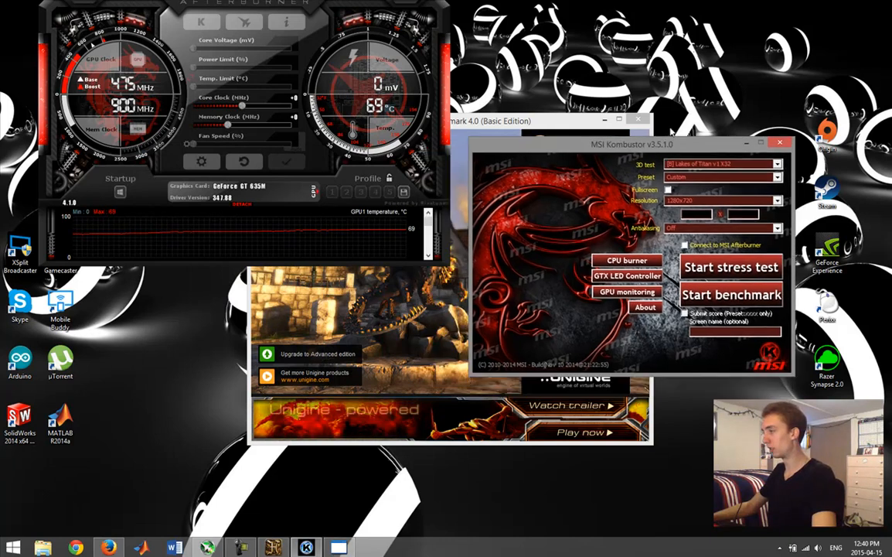
# Step: Enlarge the hardware monitor, review the CPU core temperature graphs, and close the monitoring windows
pyautogui.moveTo(633, 144); pyautogui.dragTo(646, 117)
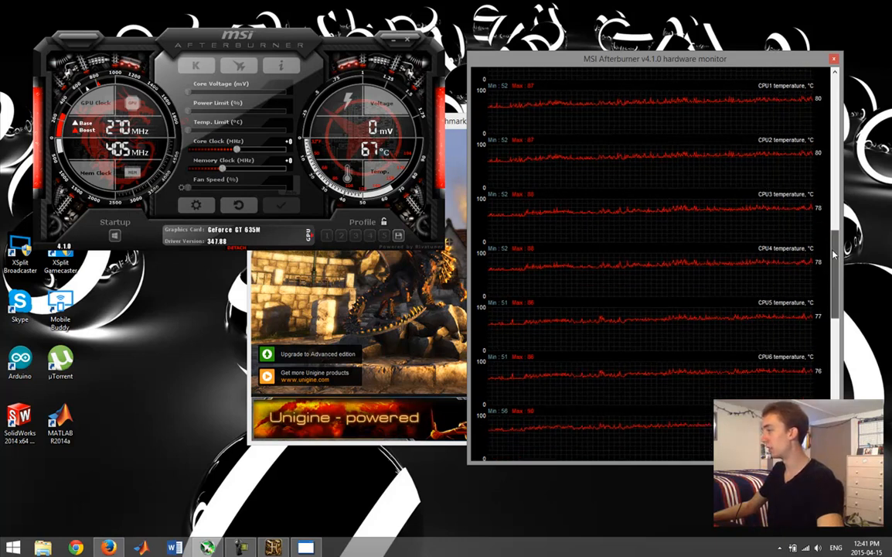
pyautogui.scroll(-3)
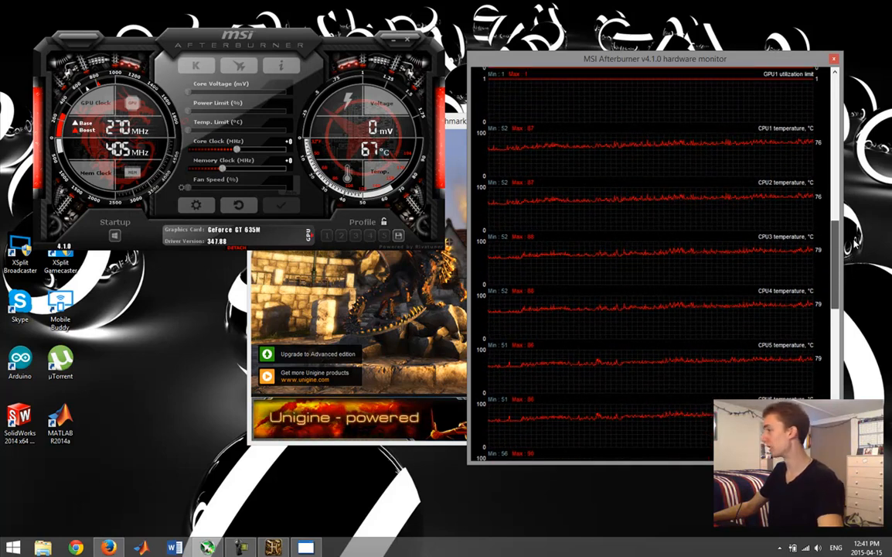
pyautogui.scroll(-3)
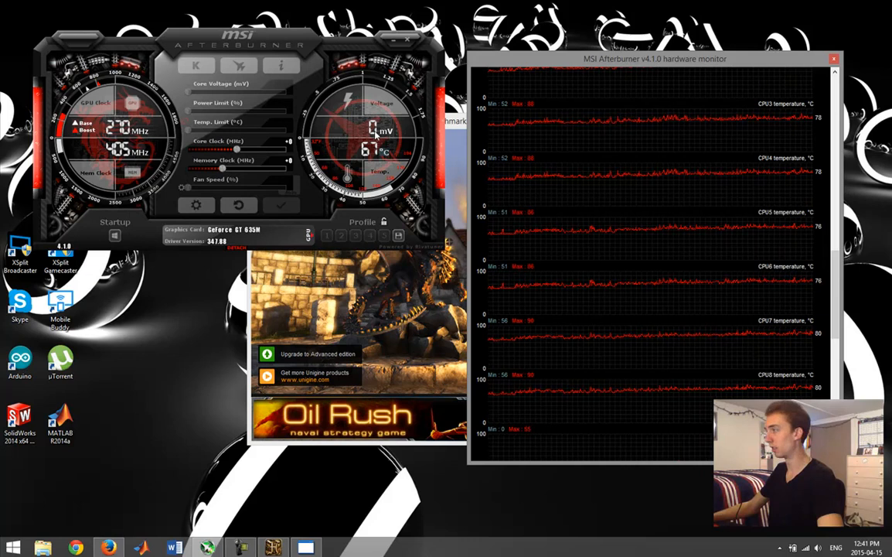
pyautogui.moveTo(379, 142)
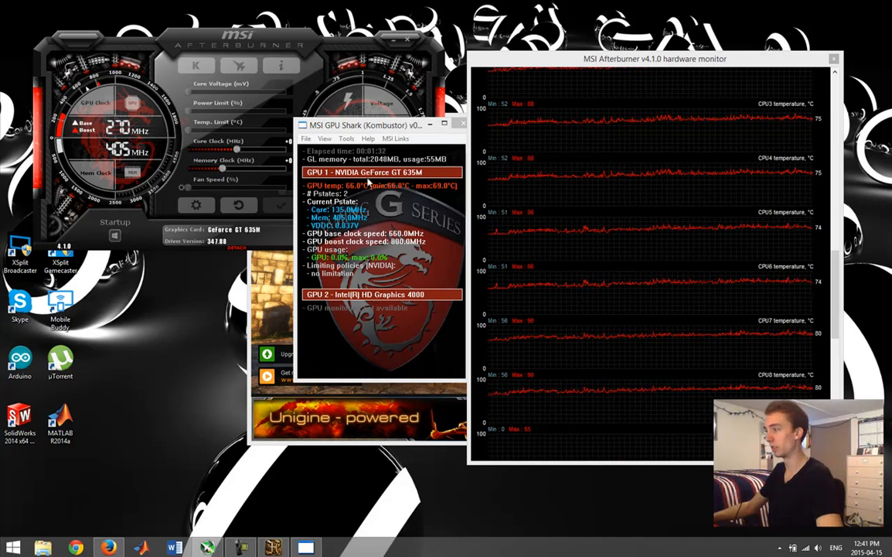
pyautogui.click(463, 123)
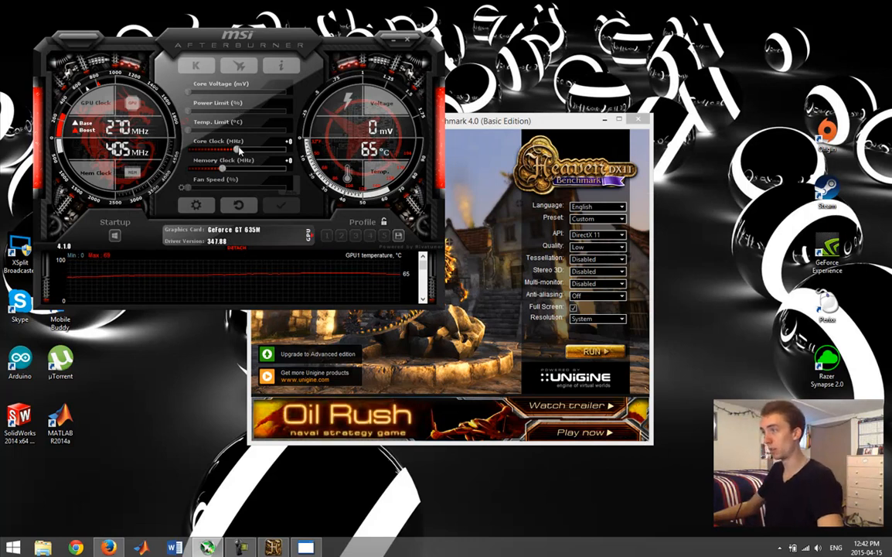
# Step: Raise the GPU core clock offset to +135 MHz and apply the overclock
pyautogui.moveTo(214, 149); pyautogui.dragTo(285, 148)
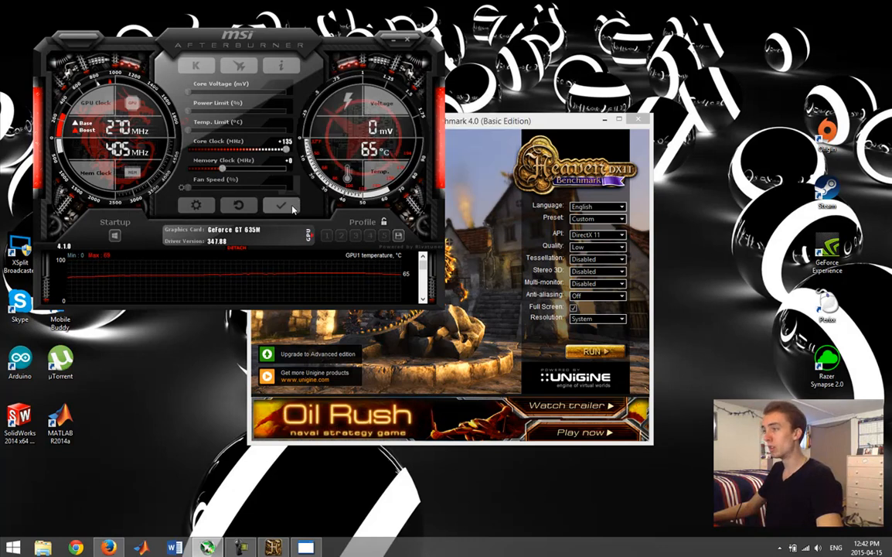
pyautogui.click(281, 206)
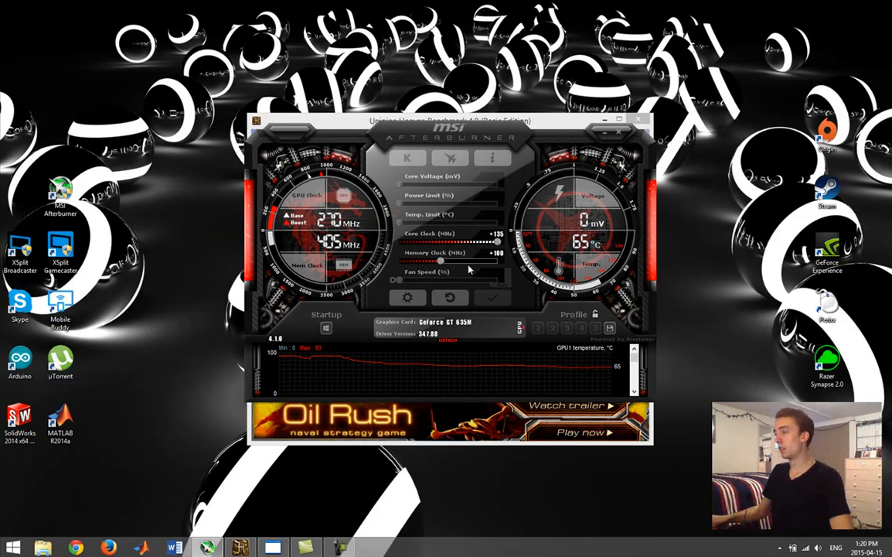
pyautogui.moveTo(496, 263)
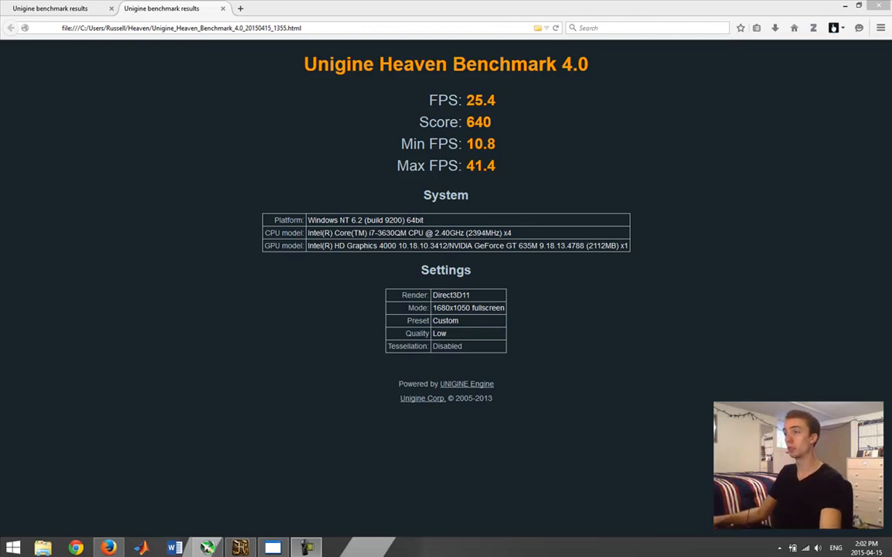
# Step: View the earlier 595-score Heaven result, then bring Afterburner back to the front
pyautogui.click(49, 10)
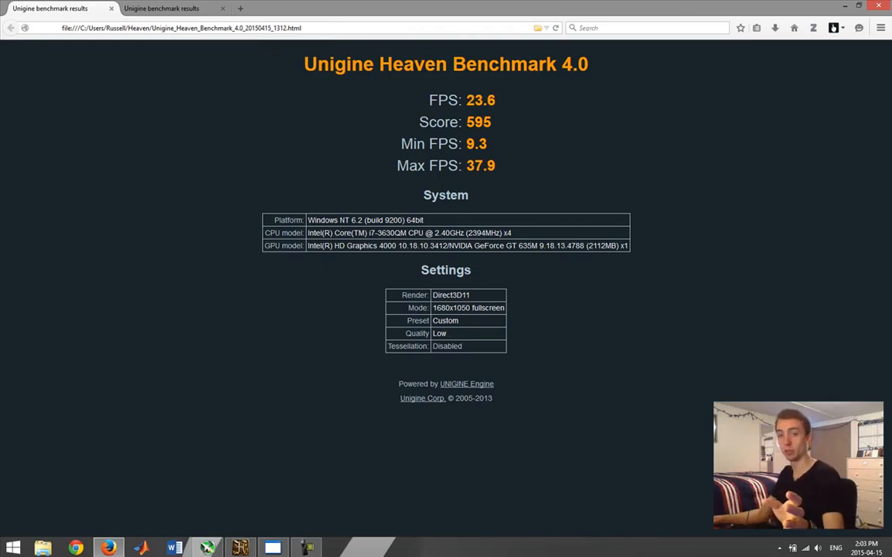
pyautogui.click(207, 548)
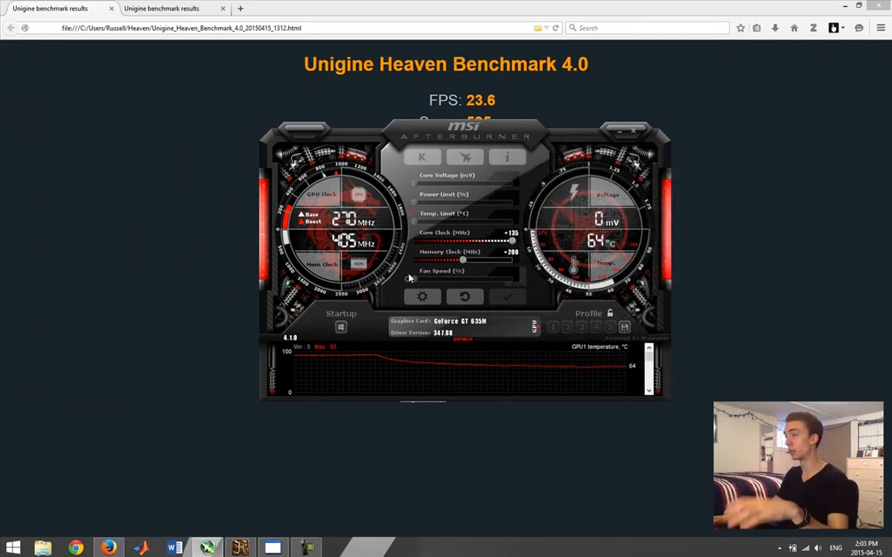
pyautogui.moveTo(481, 272)
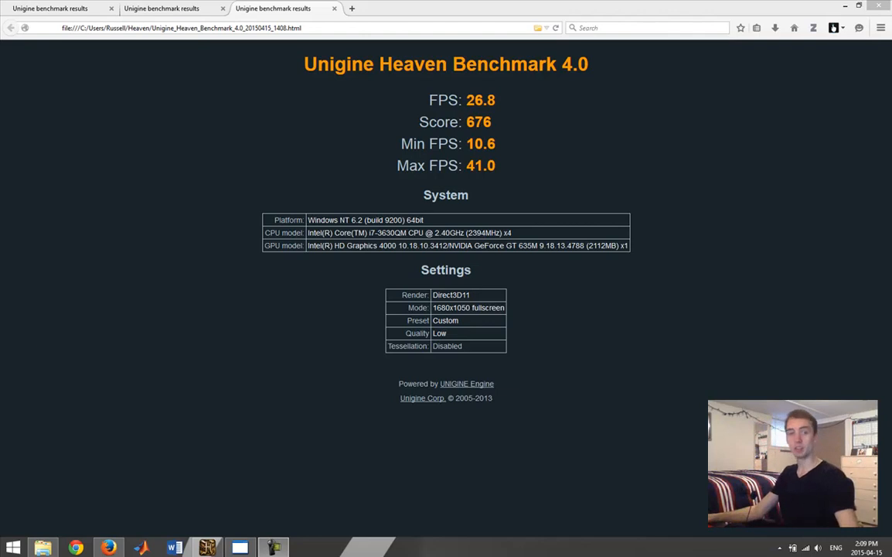
pyautogui.moveTo(495, 195)
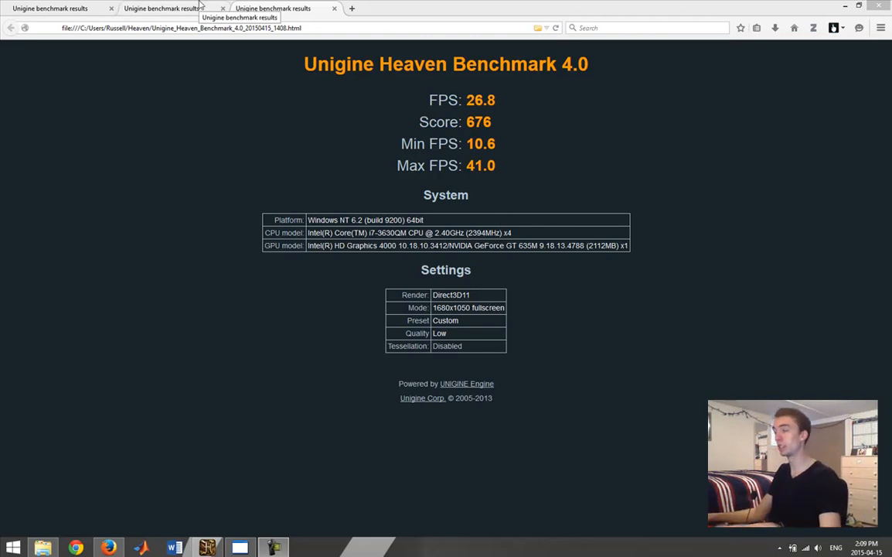
# Step: Compare the 640, 595 and newest 676 Heaven result tabs, ending on the 676 score
pyautogui.click(161, 9)
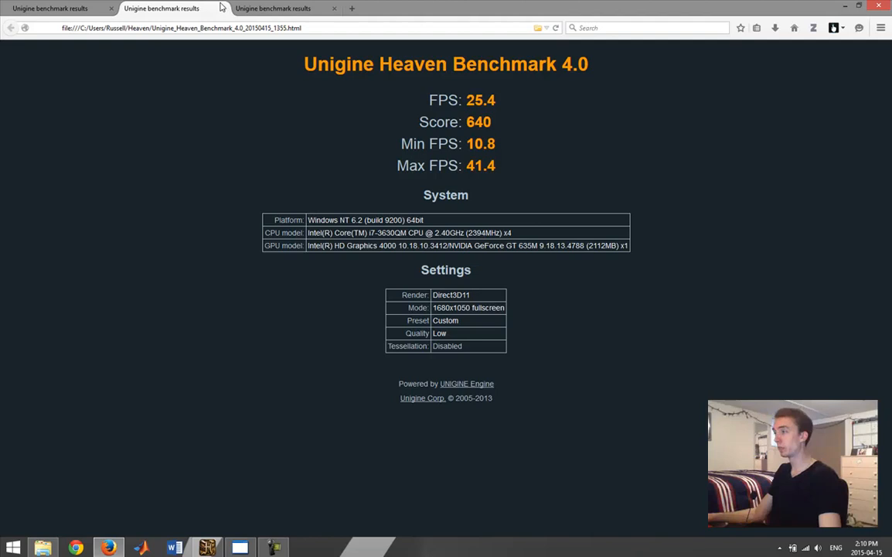
pyautogui.moveTo(543, 158)
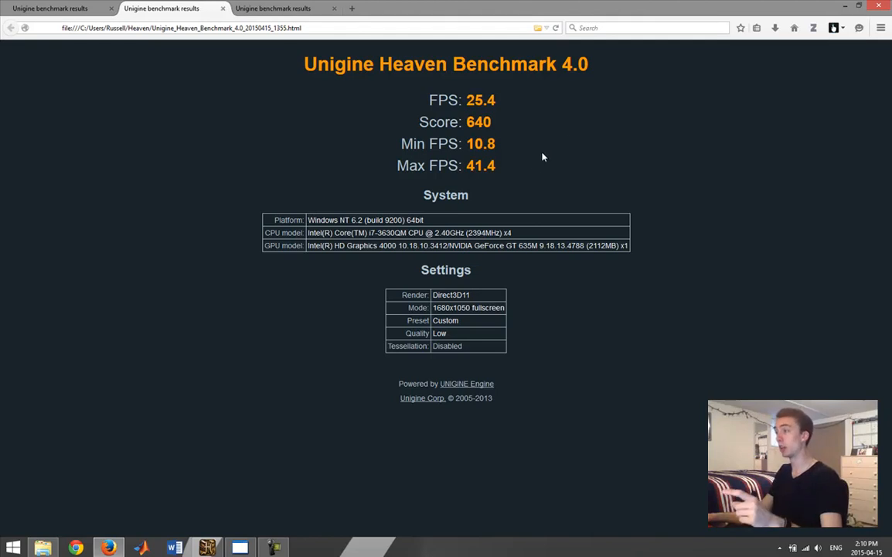
pyautogui.moveTo(549, 149)
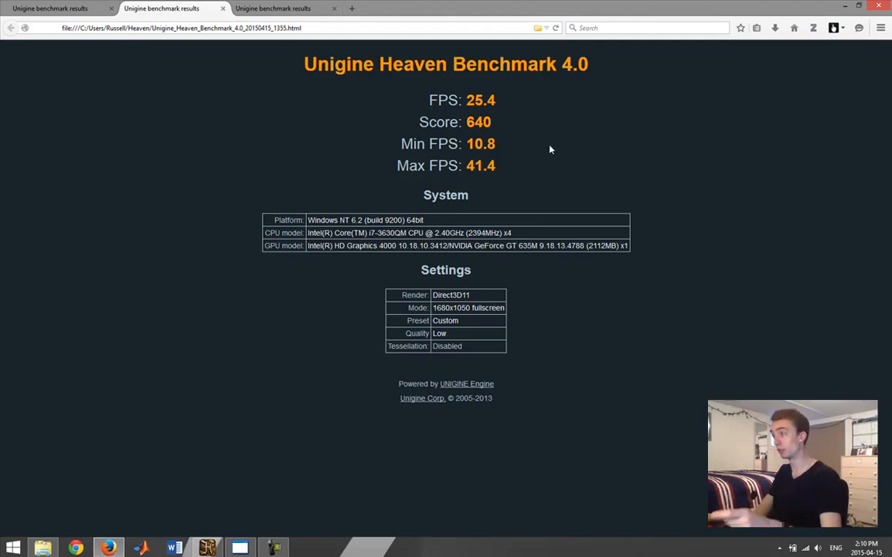
pyautogui.click(286, 10)
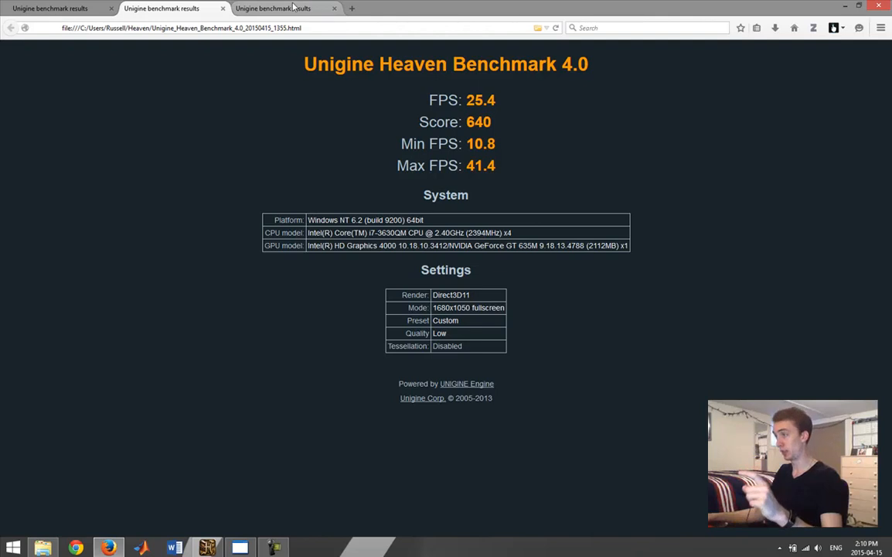
pyautogui.click(161, 9)
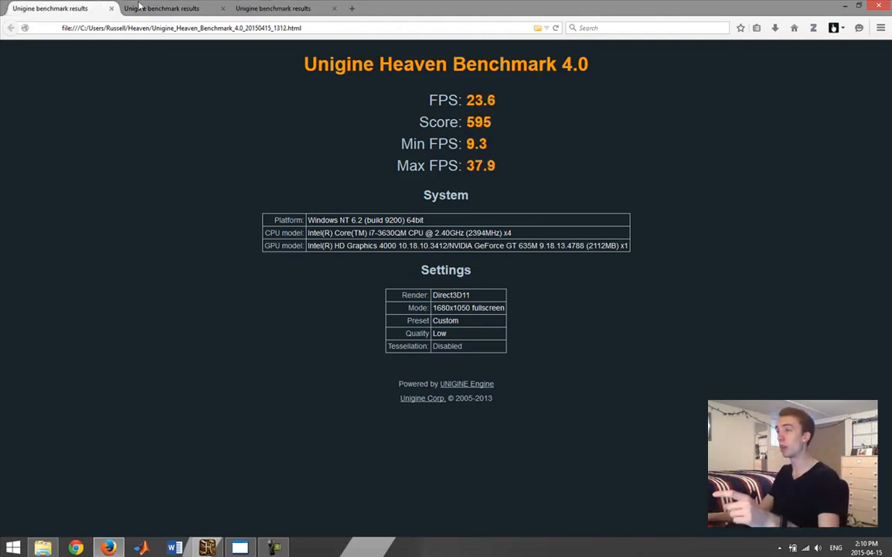
pyautogui.click(272, 9)
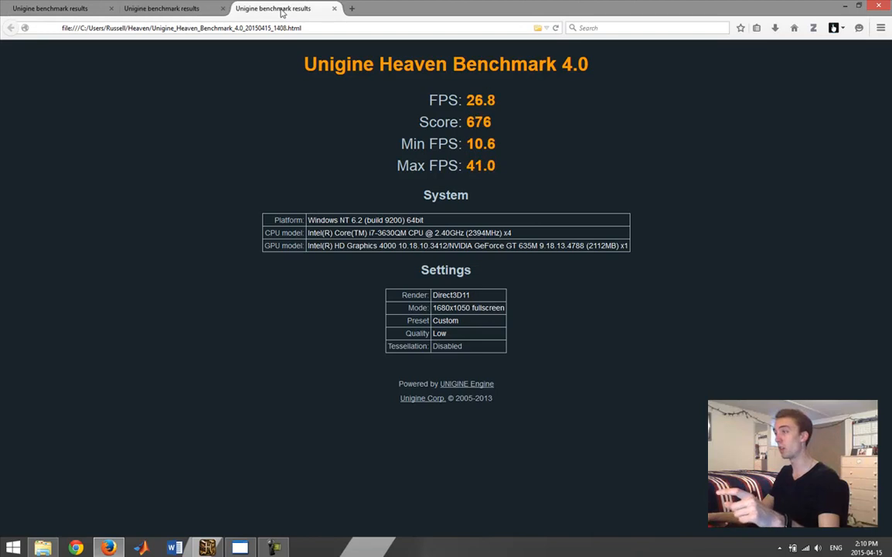
pyautogui.moveTo(286, 11)
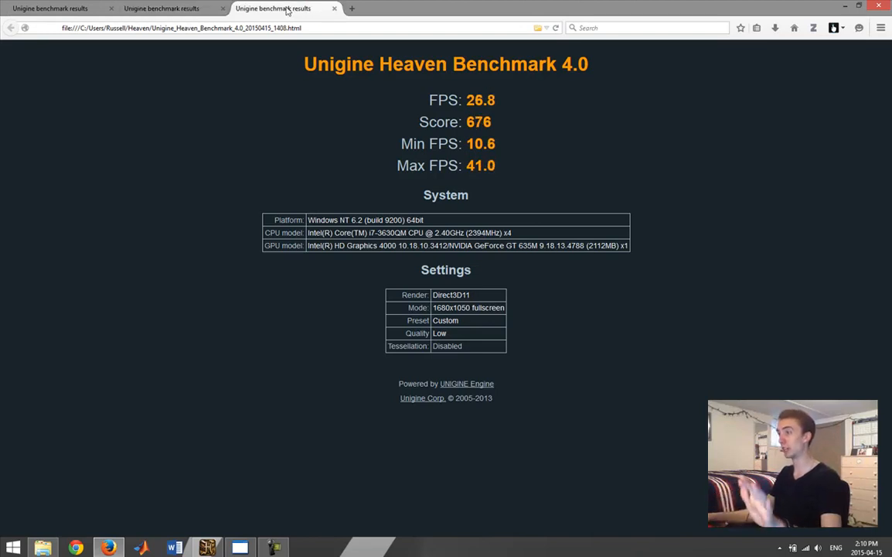
pyautogui.moveTo(185, 133)
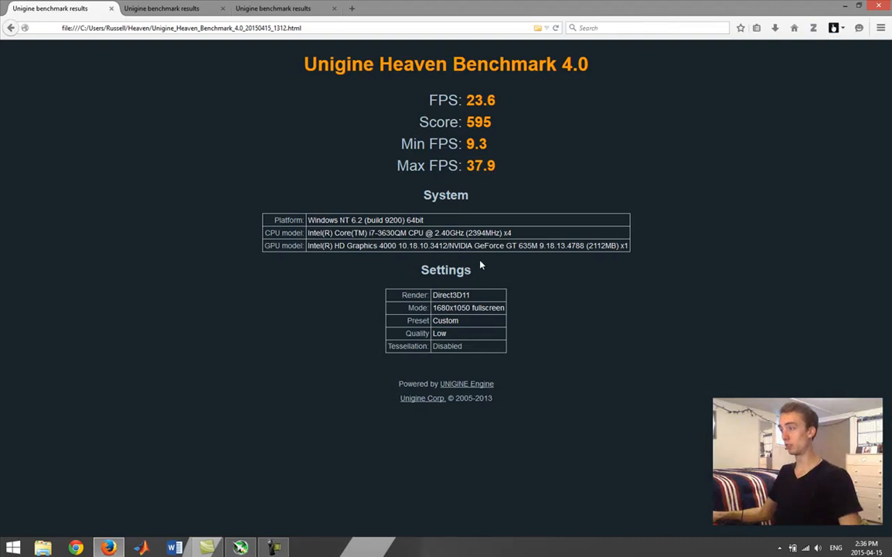
pyautogui.moveTo(637, 134)
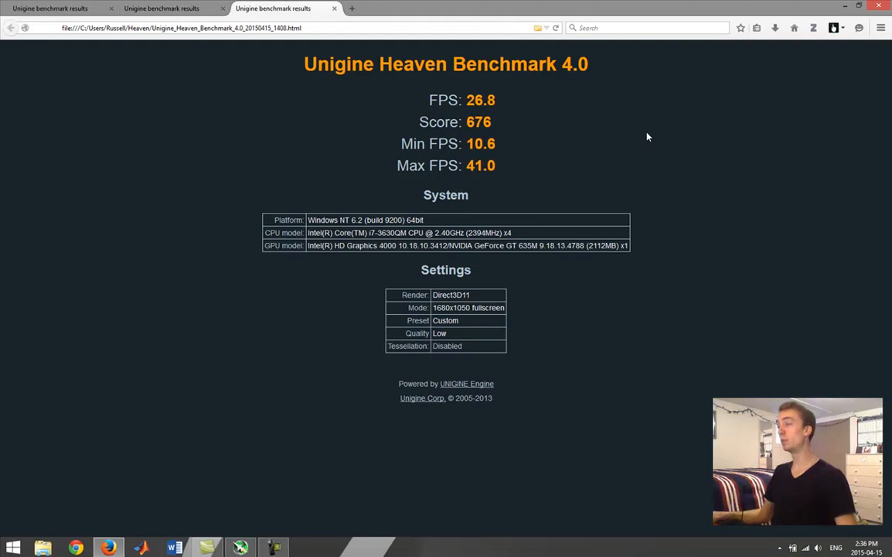
pyautogui.moveTo(629, 123)
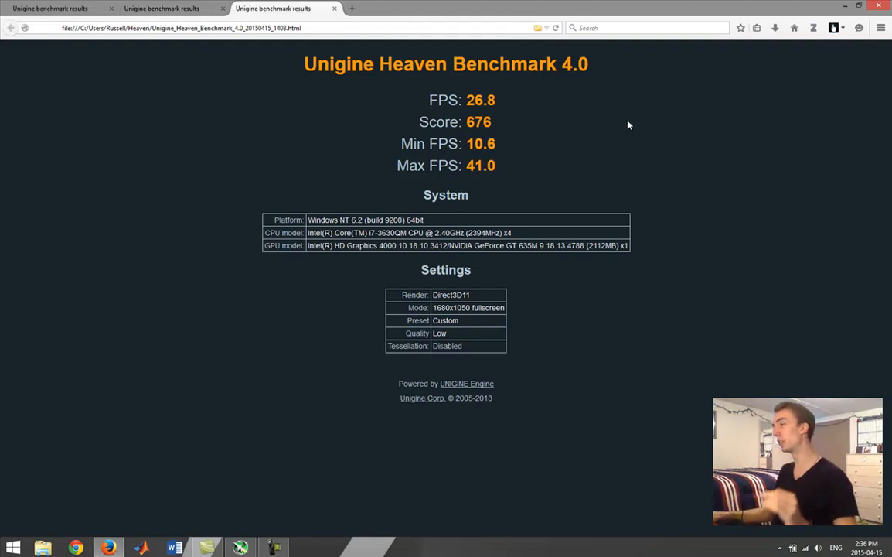
pyautogui.moveTo(681, 180)
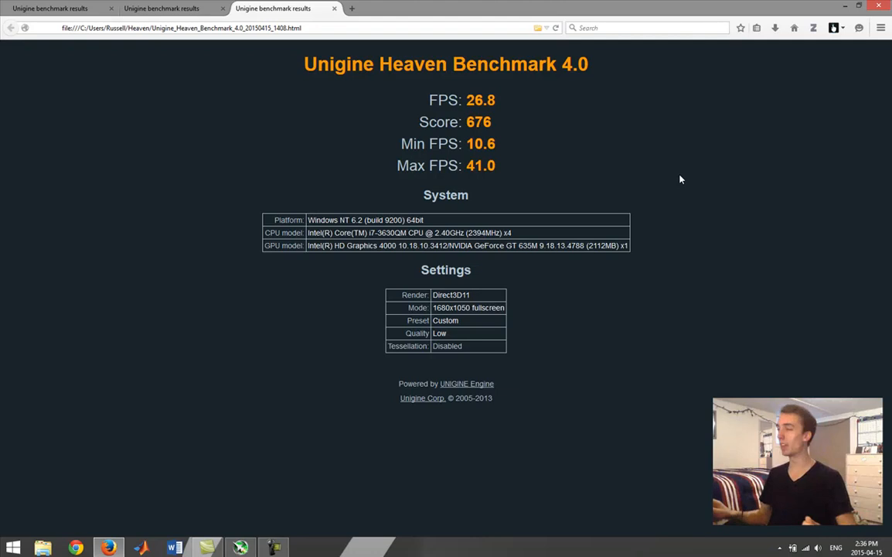
pyautogui.moveTo(691, 153)
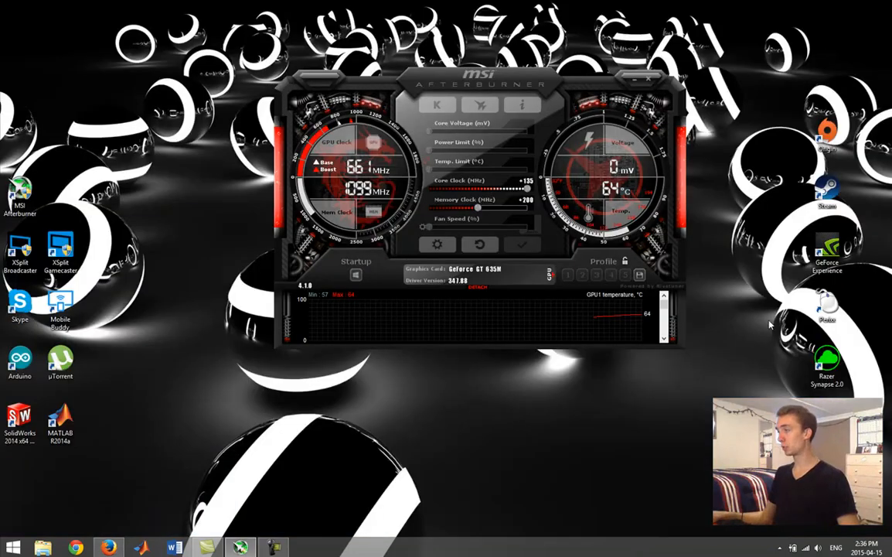
pyautogui.moveTo(817, 286)
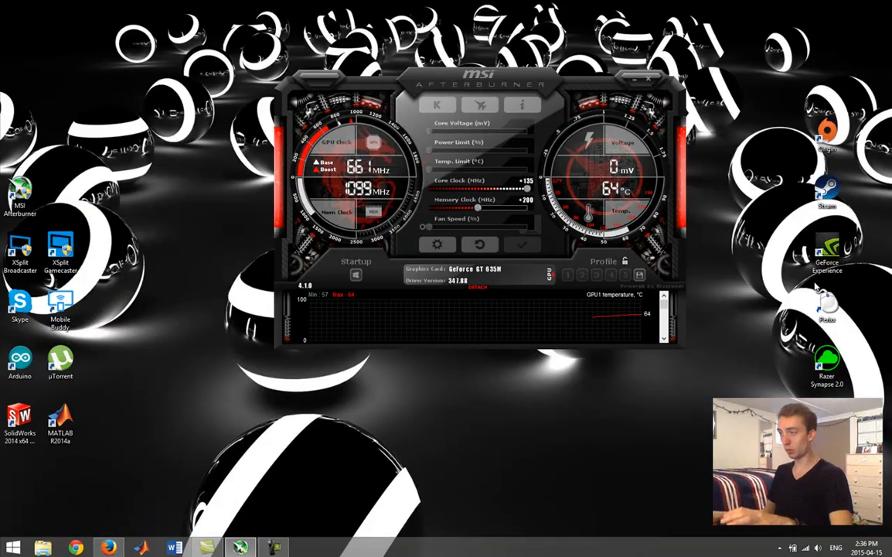